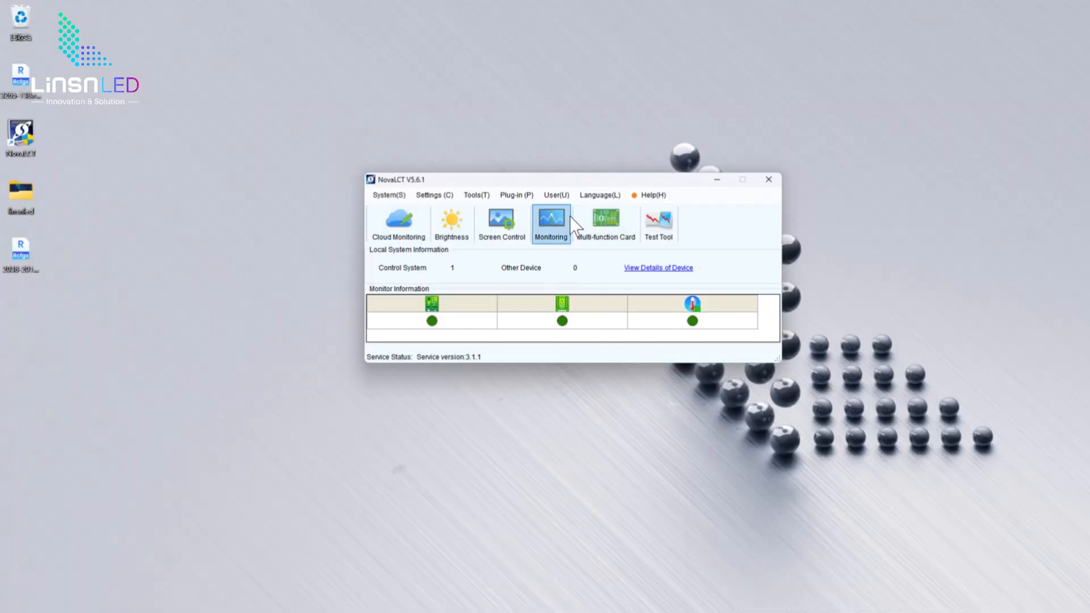
Step: Log in as advanced synchronous system user and open Screen Configuration for the USB sending card
{"action": "left_click", "coordinate": [556, 195]}
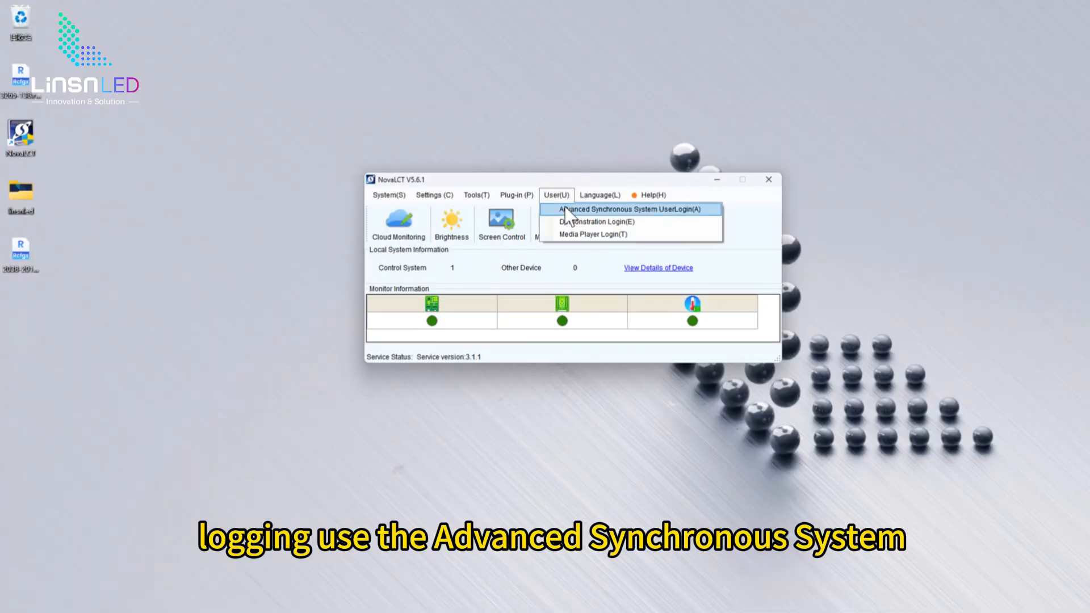
{"action": "left_click", "coordinate": [629, 209]}
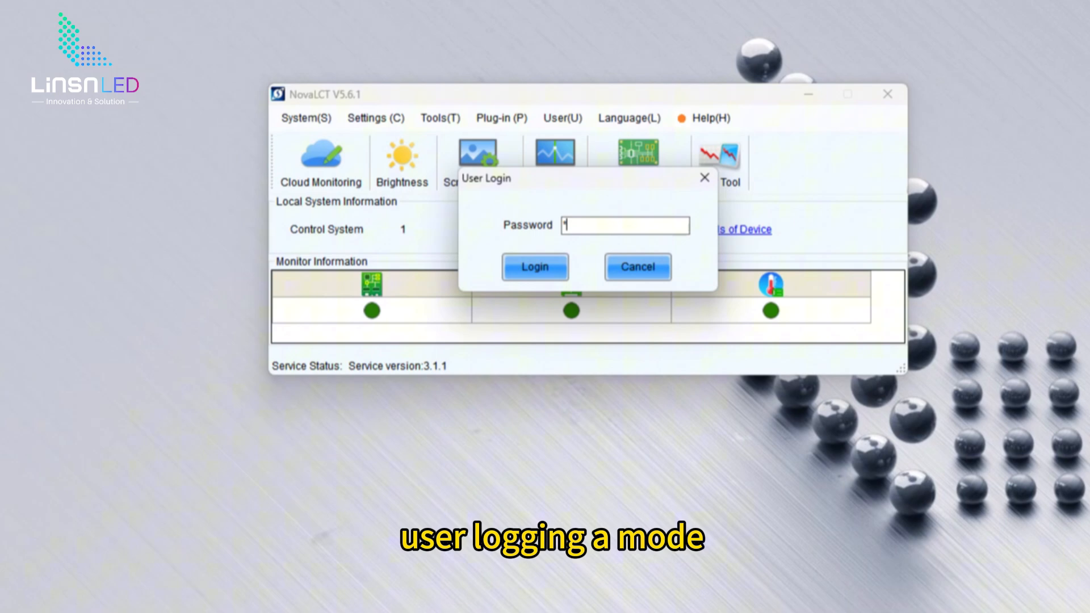
{"action": "left_click", "coordinate": [535, 267]}
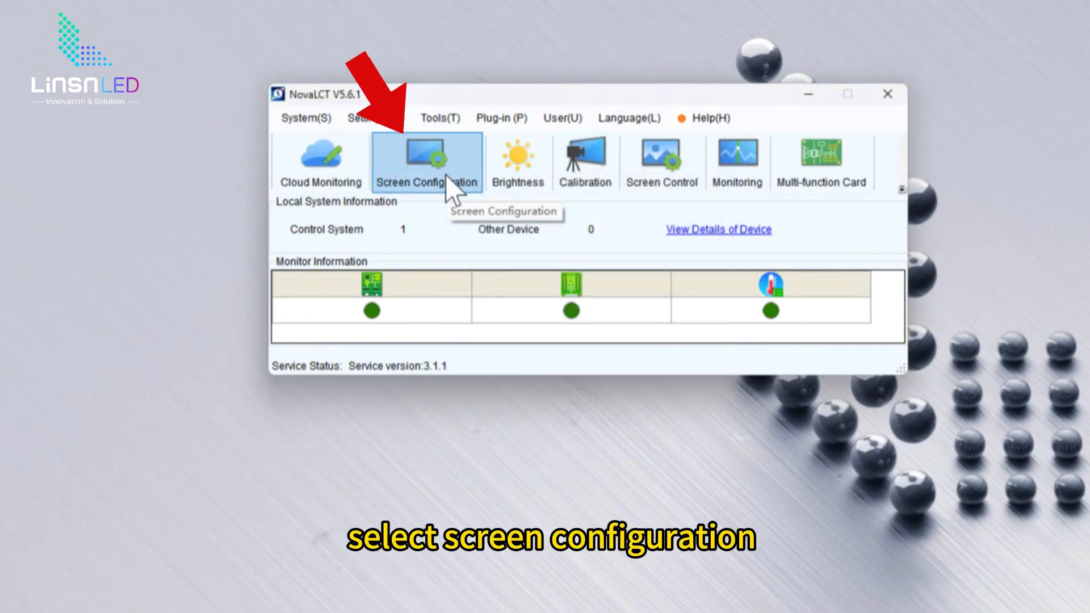
{"action": "left_click", "coordinate": [427, 162]}
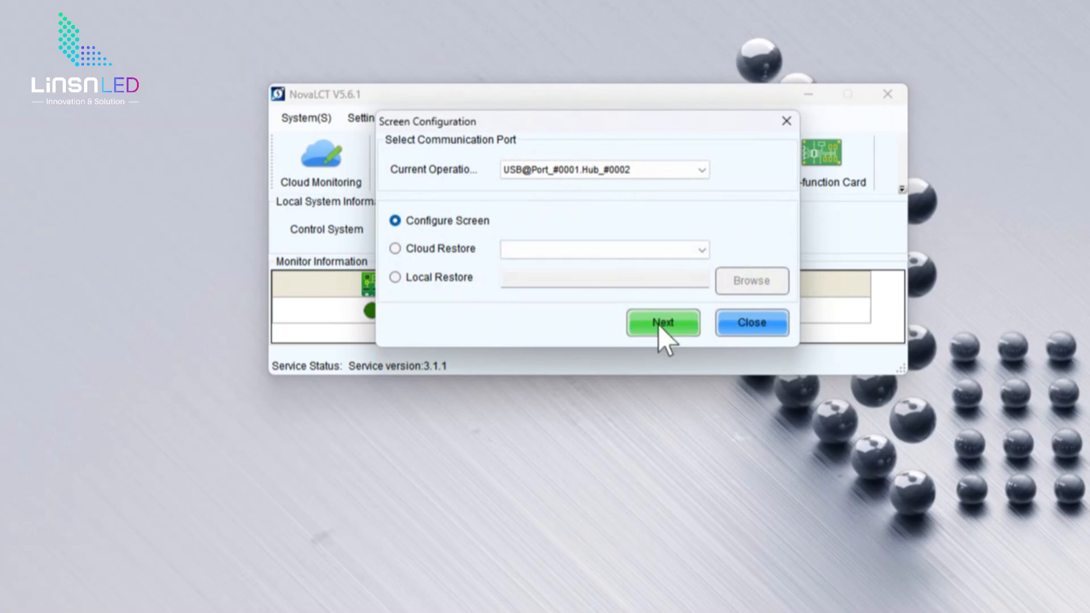
{"action": "left_click", "coordinate": [660, 322]}
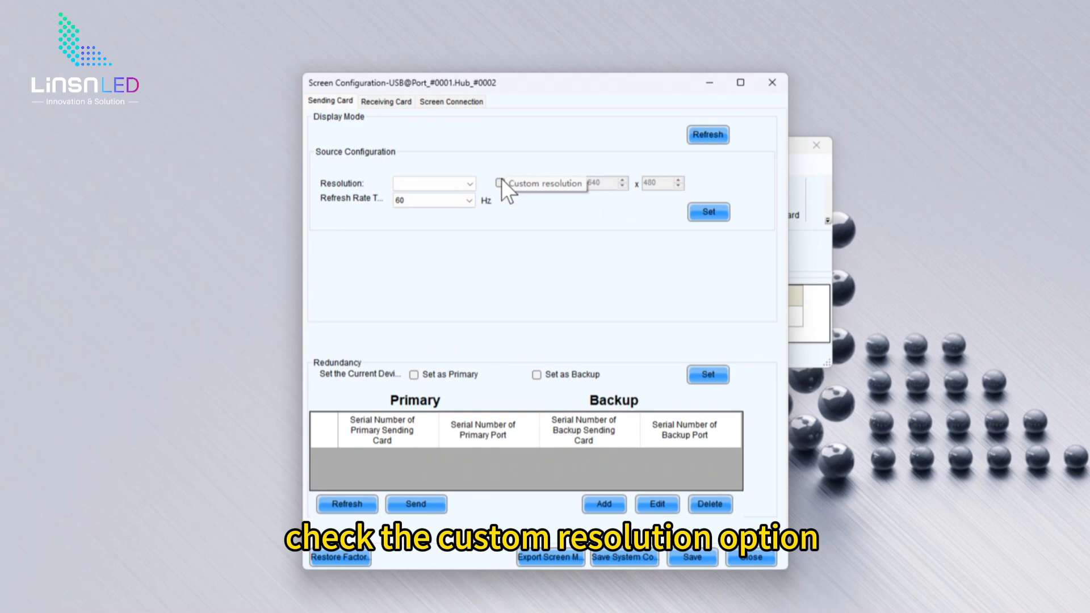
Step: Apply a custom 1920 × 1200 sending-card source resolution, then refresh Display Mode
{"action": "left_click", "coordinate": [501, 183]}
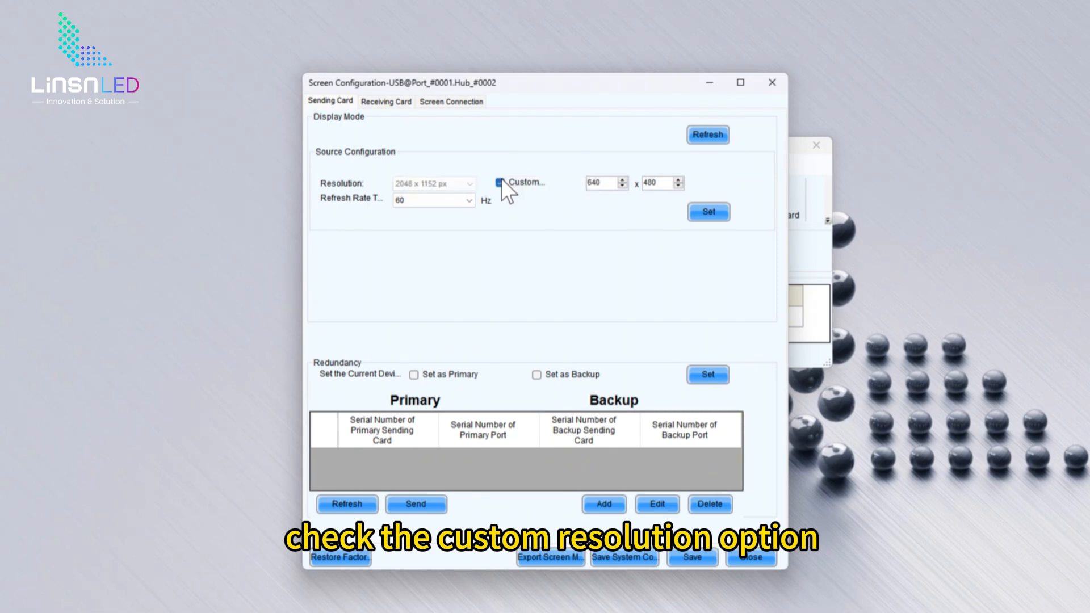
{"action": "left_click", "coordinate": [499, 182]}
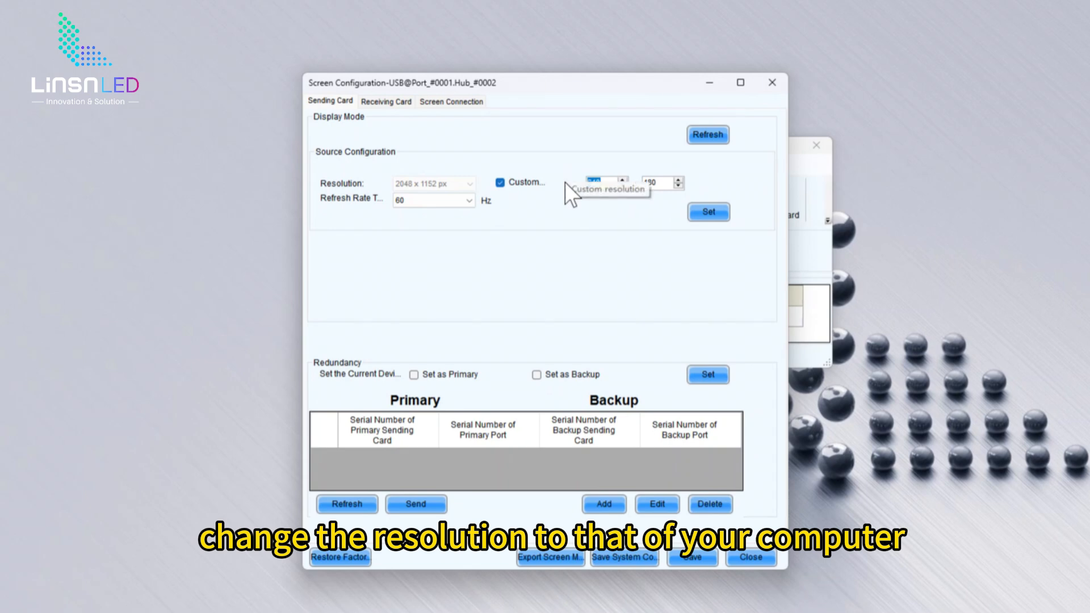
{"action": "type", "text": "480"}
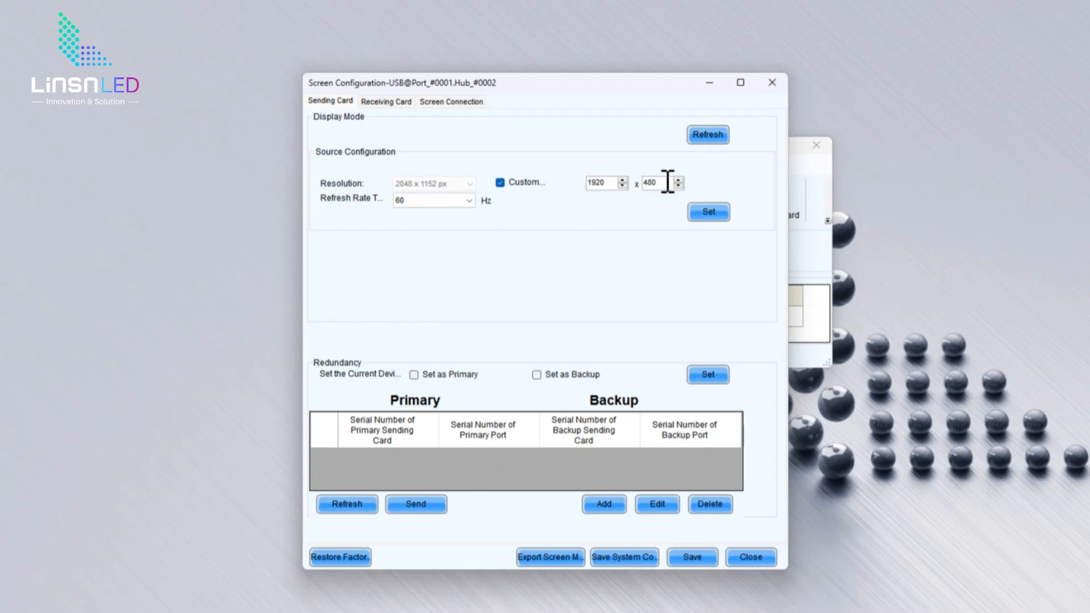
{"action": "type", "text": "1200"}
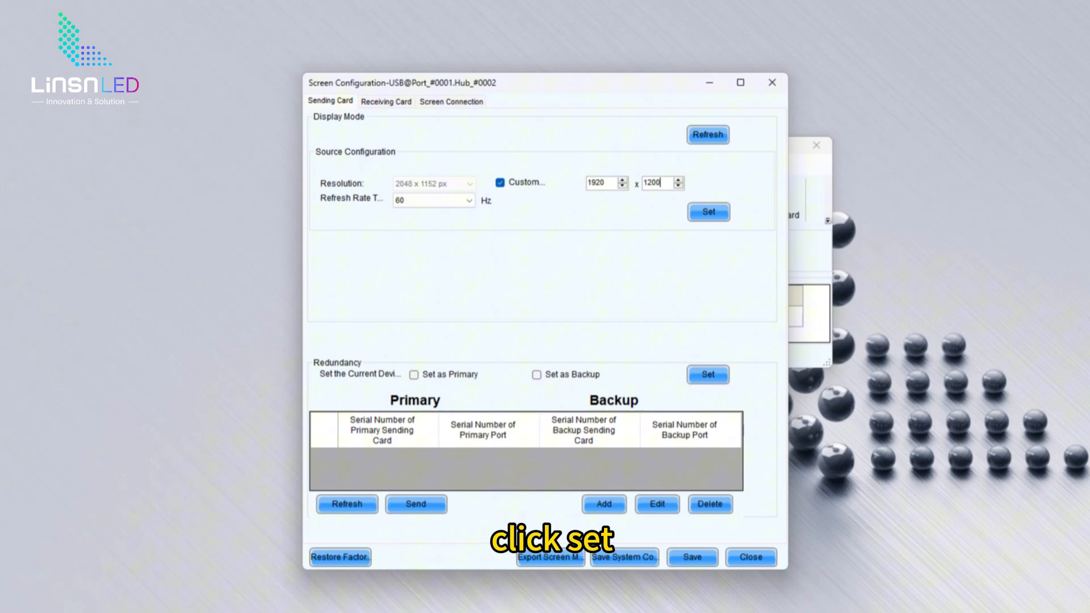
{"action": "left_click", "coordinate": [706, 211]}
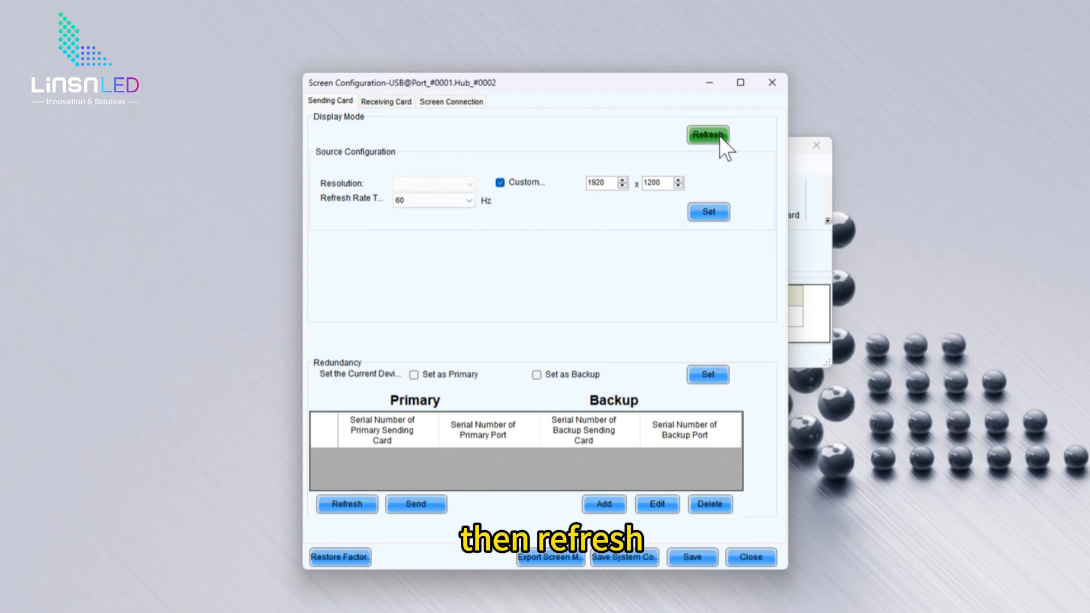
{"action": "left_click", "coordinate": [707, 134]}
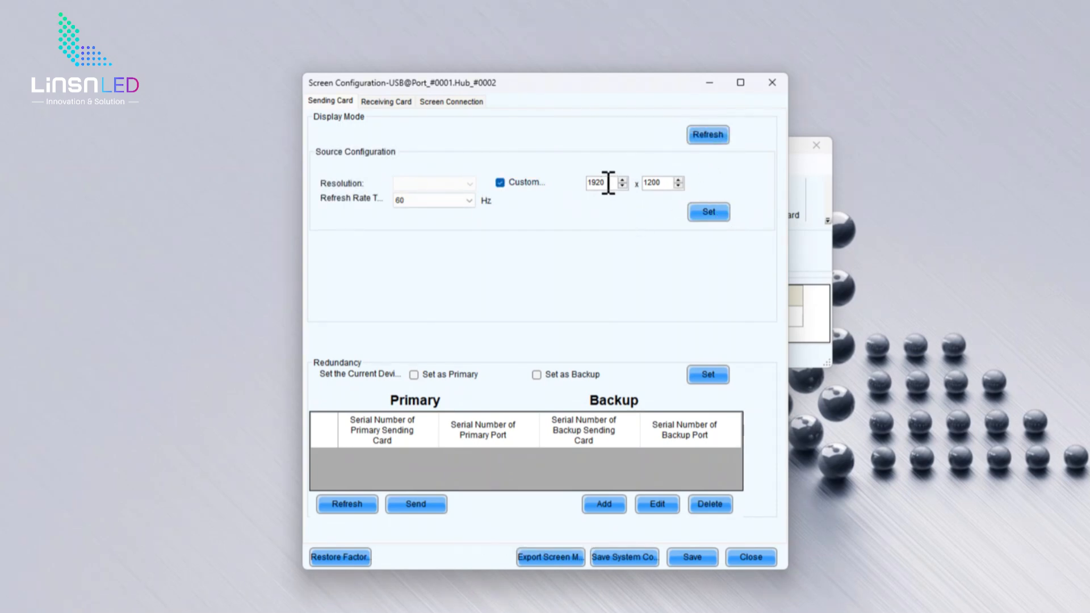
{"action": "mouse_move", "coordinate": [297, 262]}
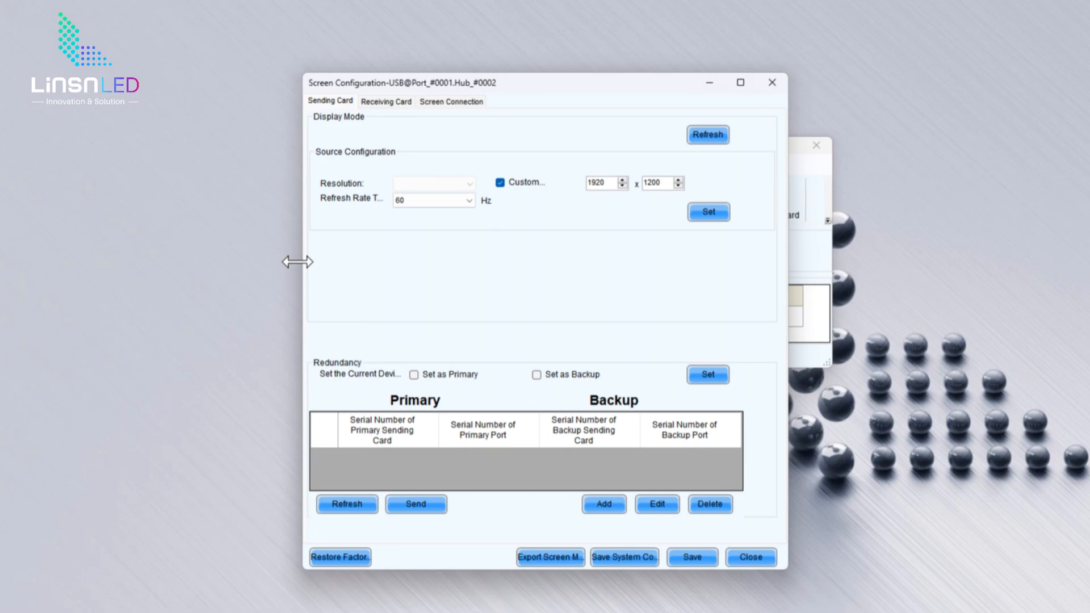
{"action": "mouse_move", "coordinate": [201, 309]}
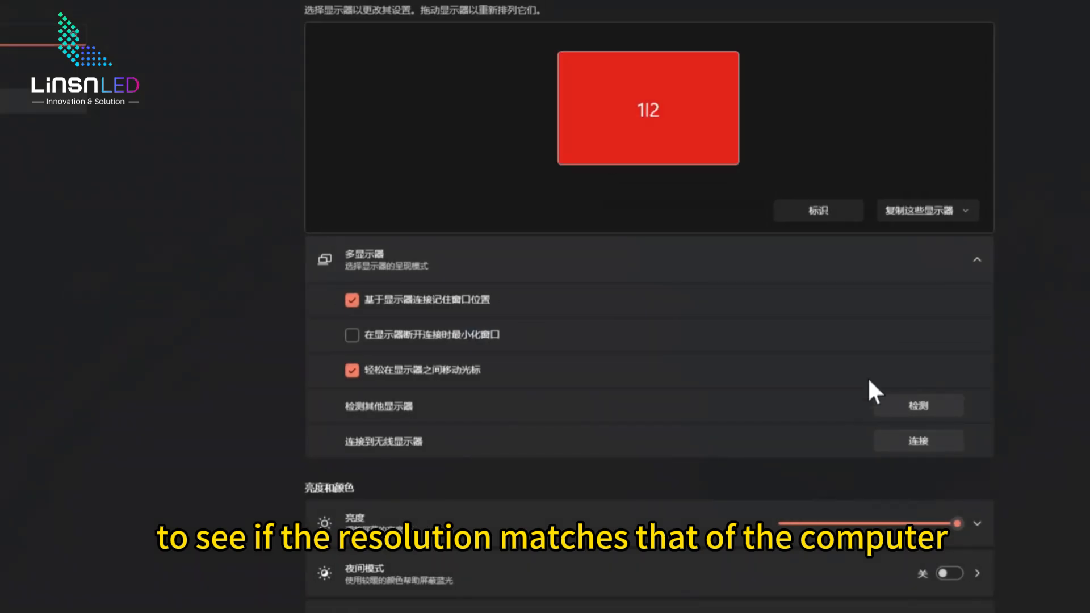
{"action": "scroll", "scroll_direction": "down", "scroll_amount": 3}
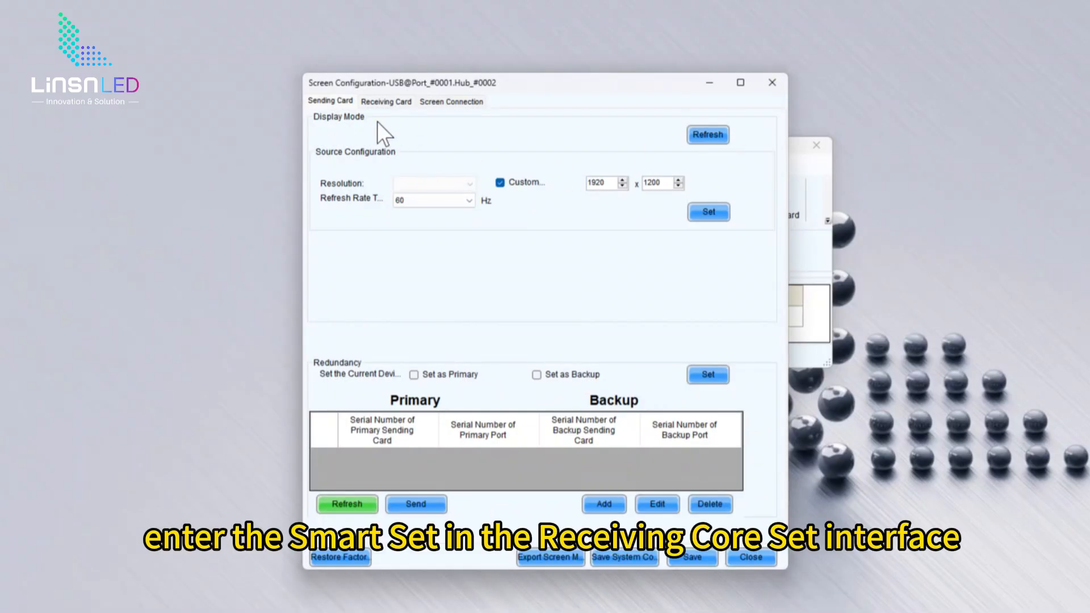
Step: Start receiving-card Smart Settings with Option 1 and bring up module chip 1 types
{"action": "left_click", "coordinate": [386, 101]}
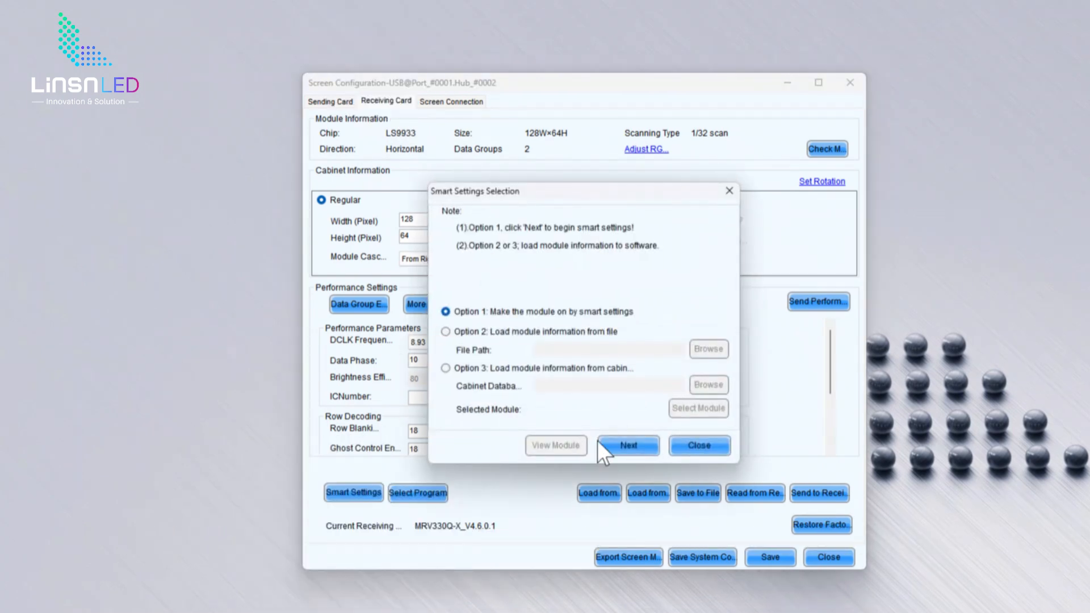
{"action": "left_click", "coordinate": [626, 445]}
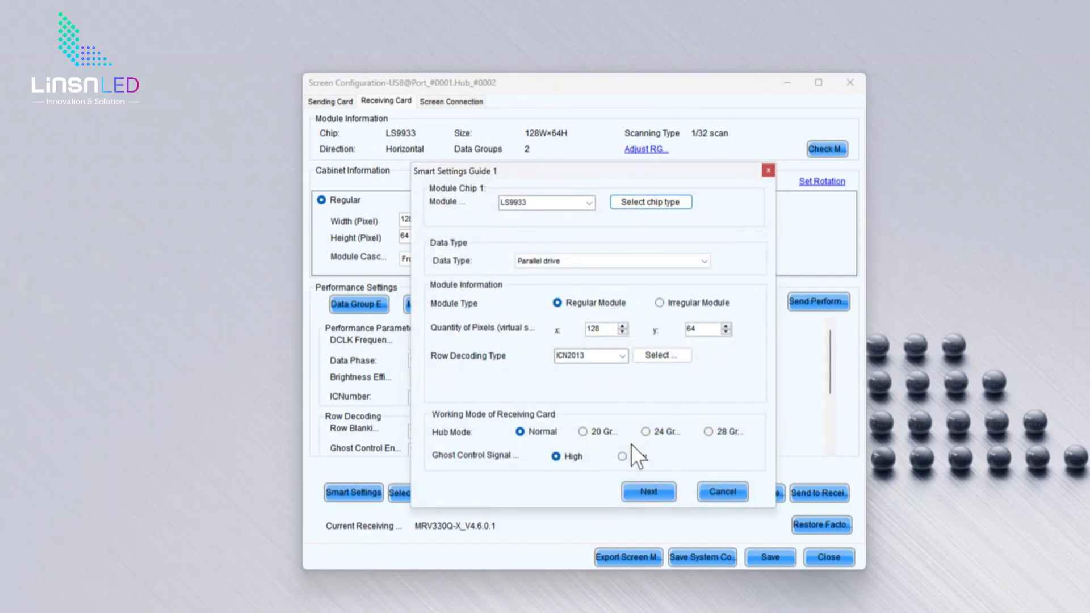
{"action": "left_click", "coordinate": [649, 202]}
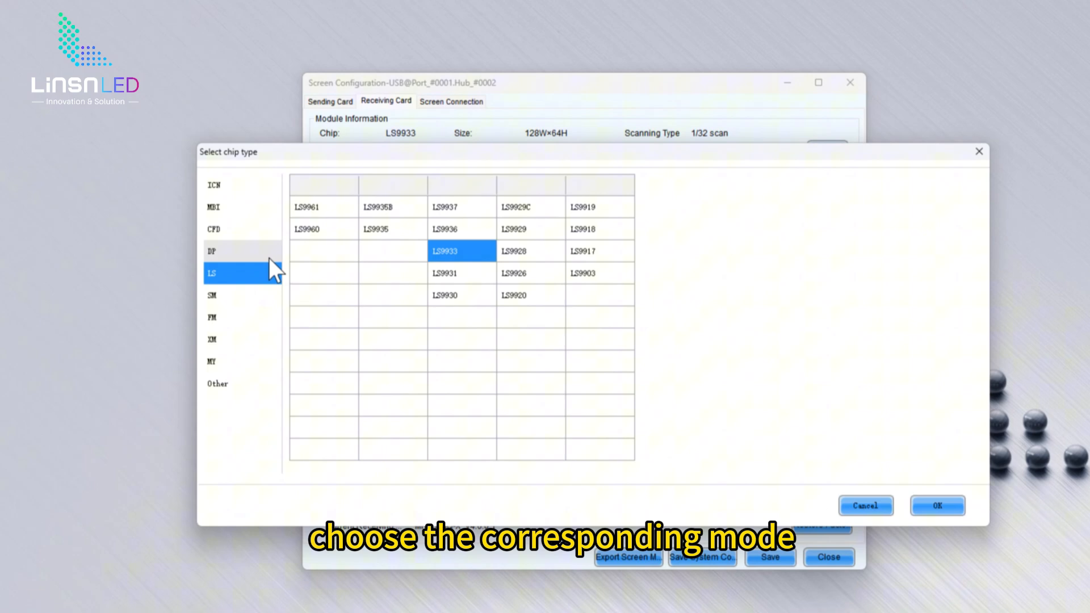
Step: Choose ICN2038S/ICN2045 from the ICN family as module chip 1, keeping ICN2013 row decoding
{"action": "left_click", "coordinate": [241, 294]}
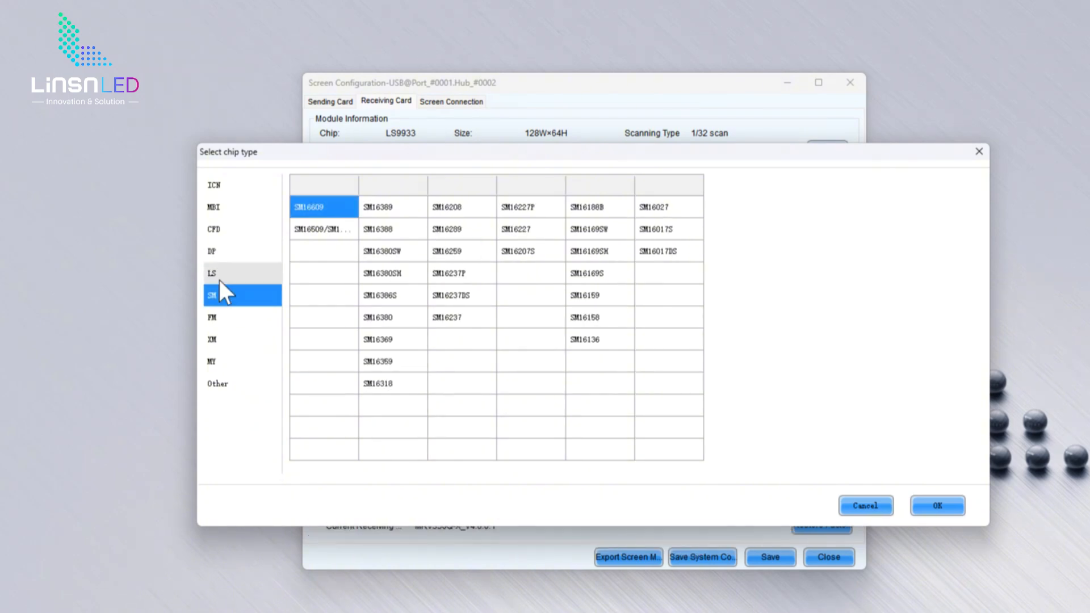
{"action": "left_click", "coordinate": [214, 184]}
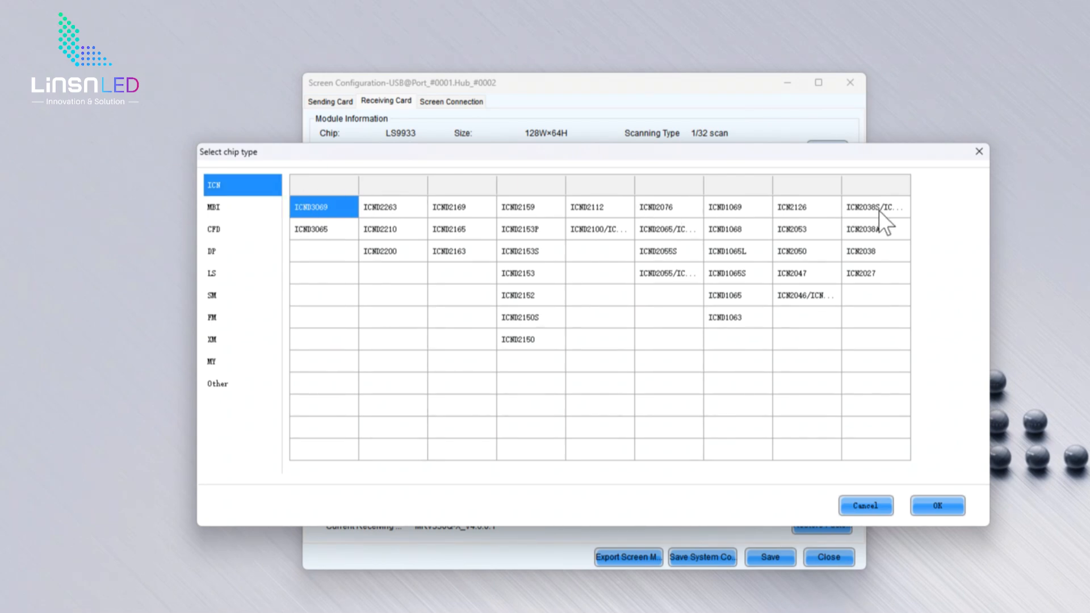
{"action": "left_click", "coordinate": [875, 206]}
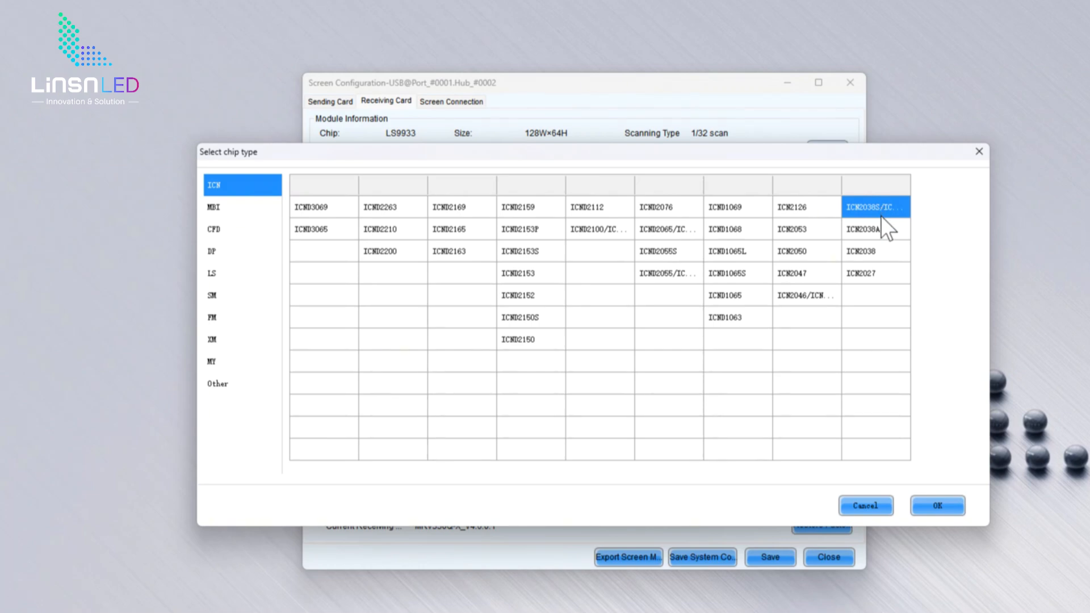
{"action": "left_click", "coordinate": [937, 505]}
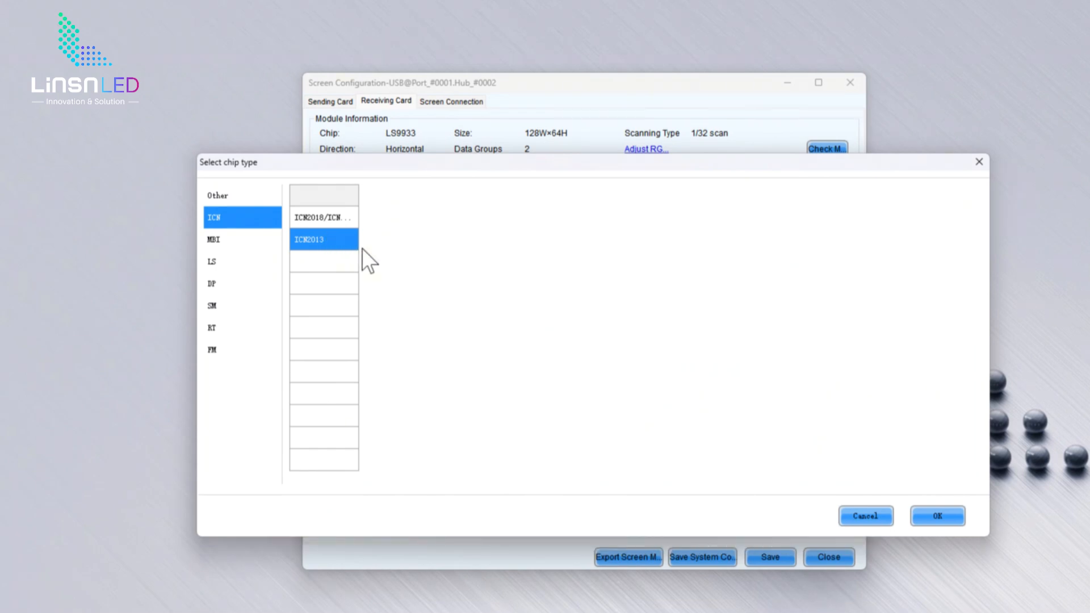
{"action": "left_click", "coordinate": [937, 515]}
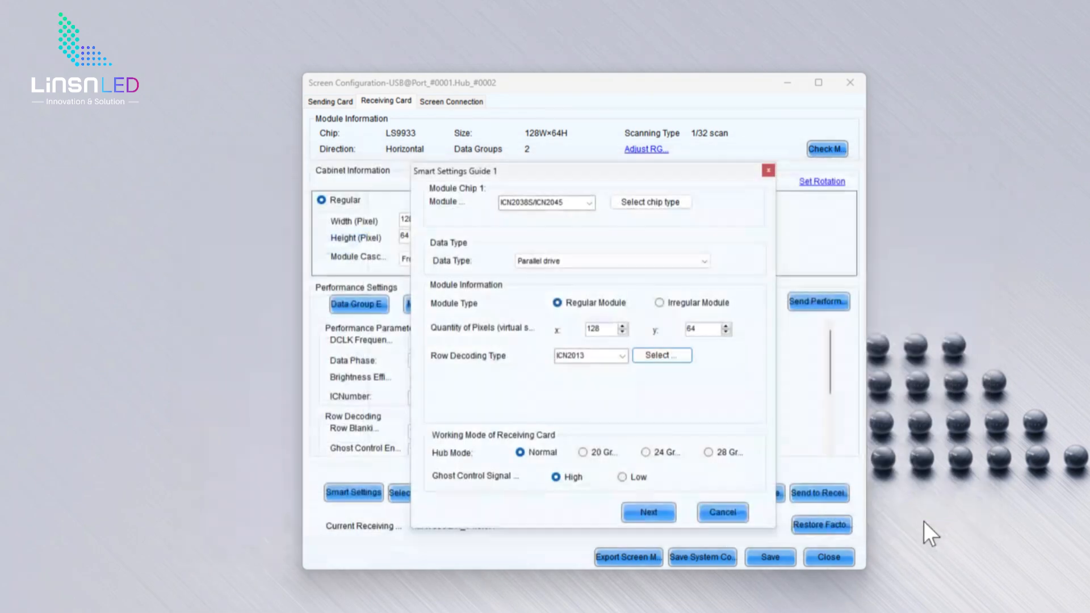
Step: Keep ICN2013 as row decoding type and apply the first Smart Settings page
{"action": "left_click", "coordinate": [620, 356]}
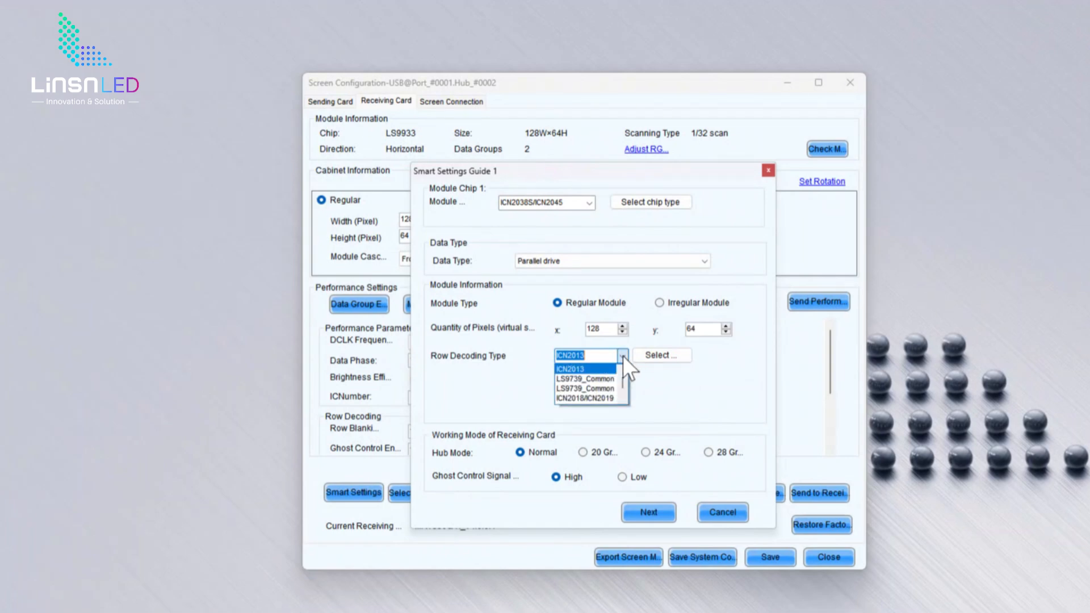
{"action": "mouse_move", "coordinate": [591, 386]}
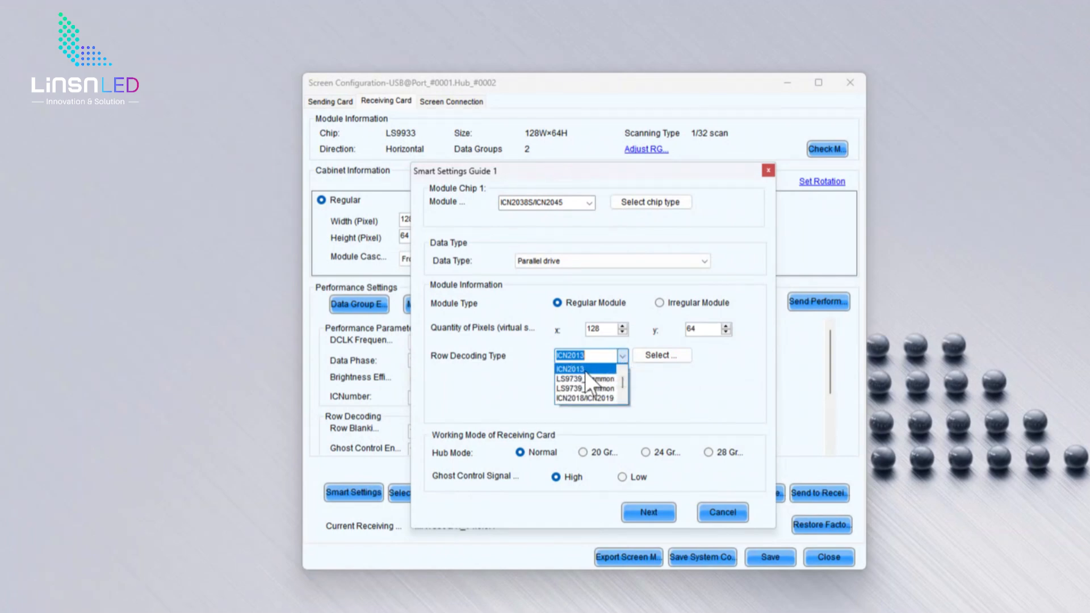
{"action": "left_click", "coordinate": [647, 511]}
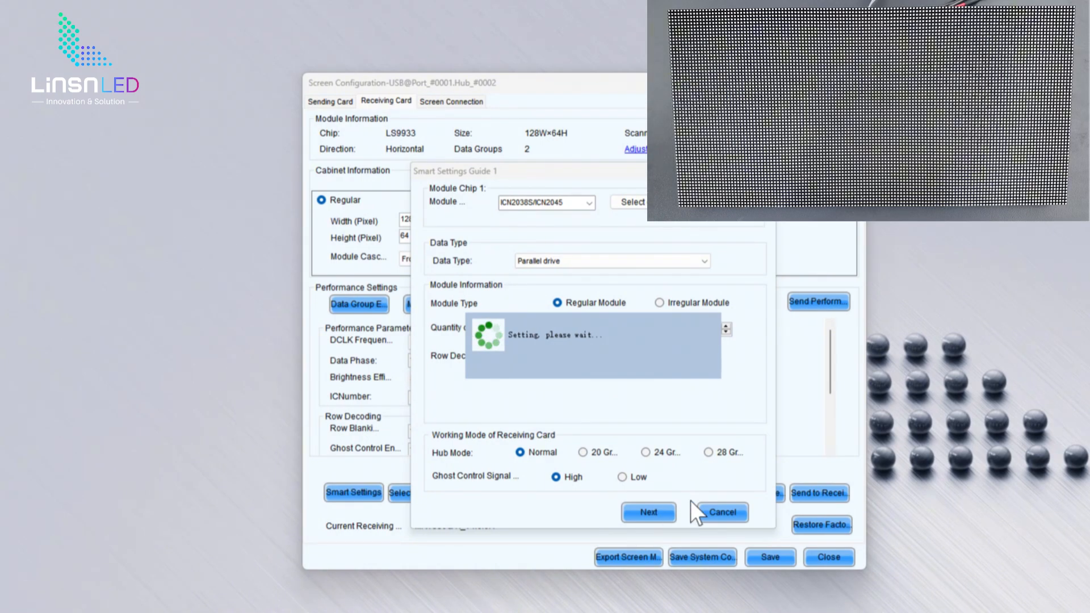
{"action": "left_click", "coordinate": [647, 512]}
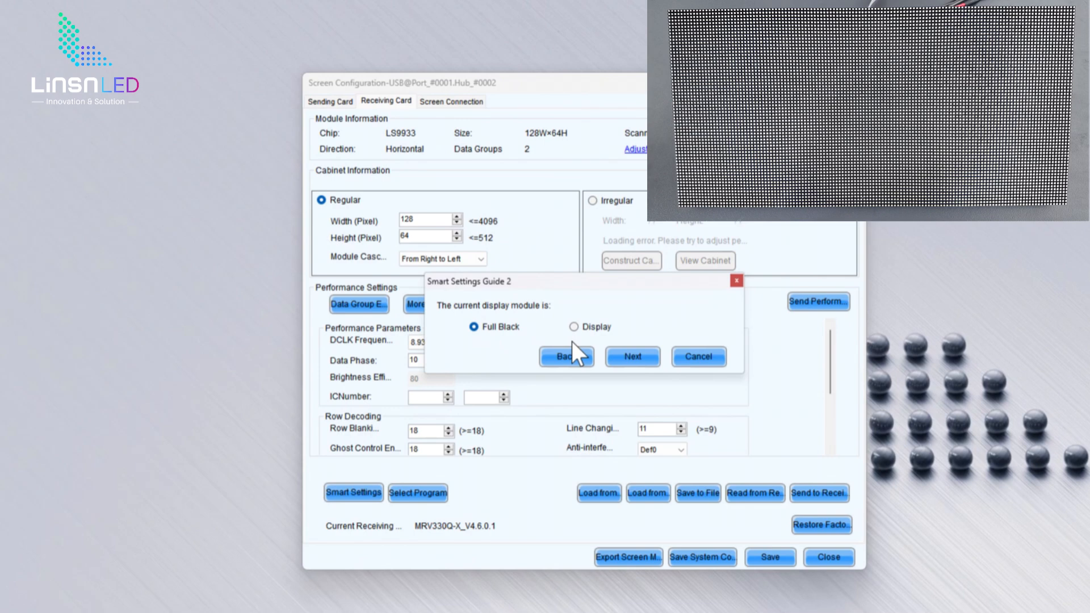
Step: Report the module display state and match statuses 1–3 to Red A, Green and Blue
{"action": "left_click", "coordinate": [631, 356]}
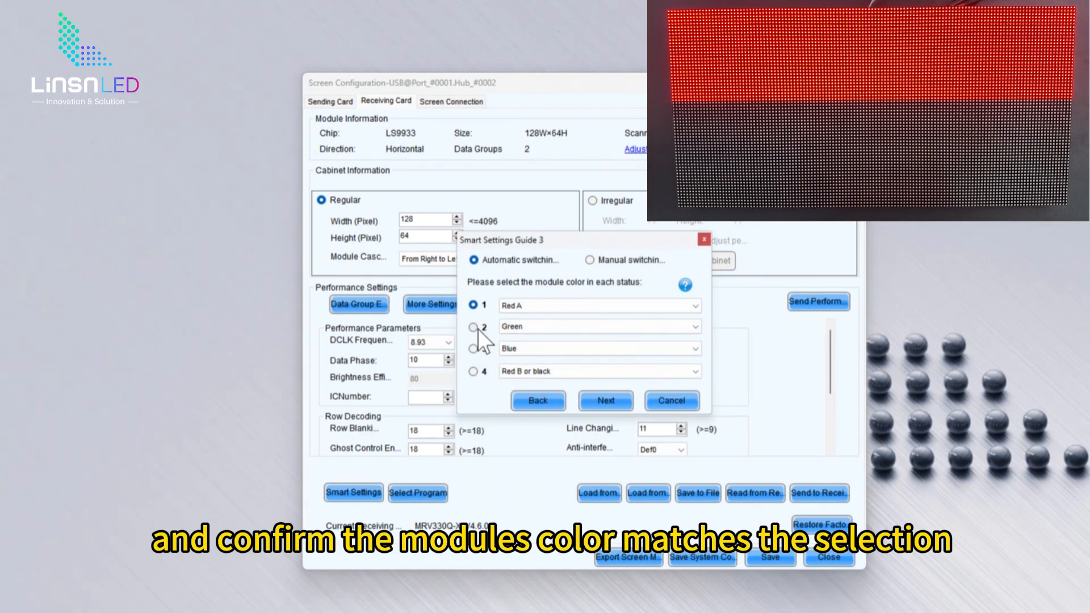
{"action": "left_click", "coordinate": [473, 327]}
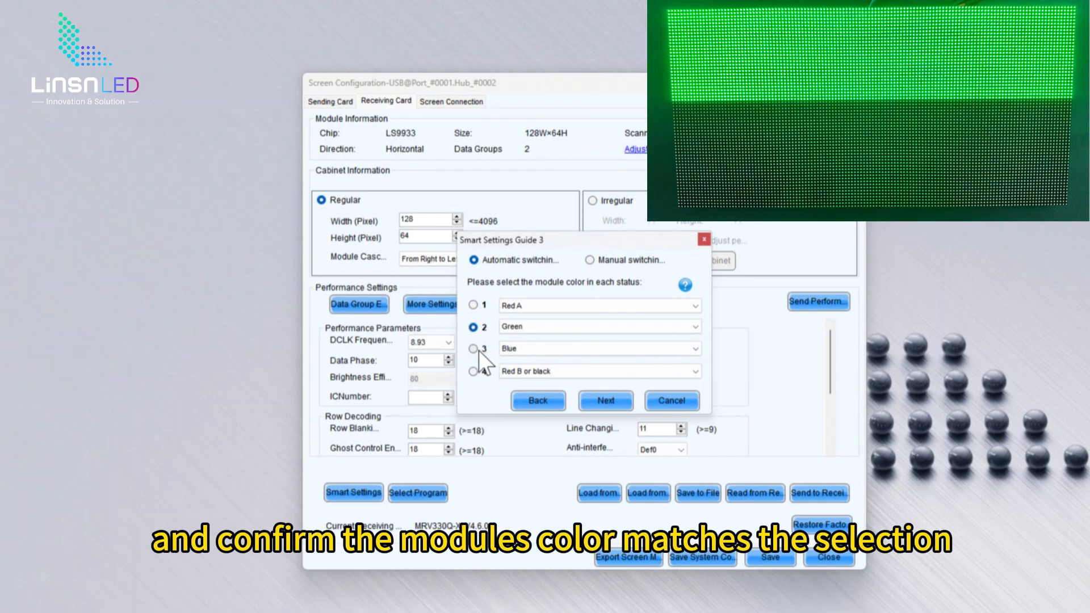
{"action": "left_click", "coordinate": [474, 347]}
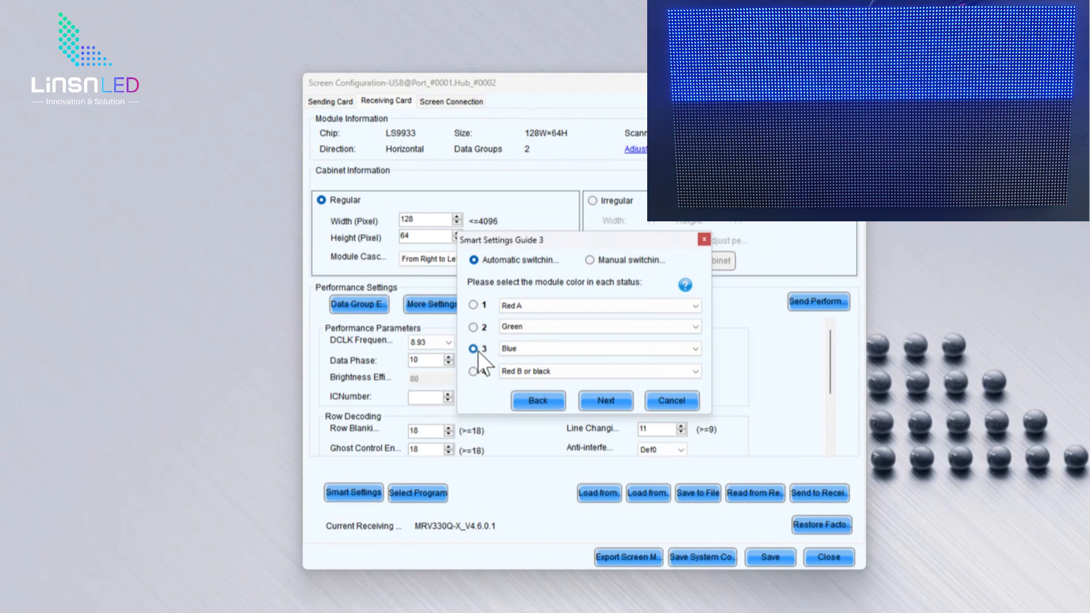
{"action": "left_click", "coordinate": [604, 401]}
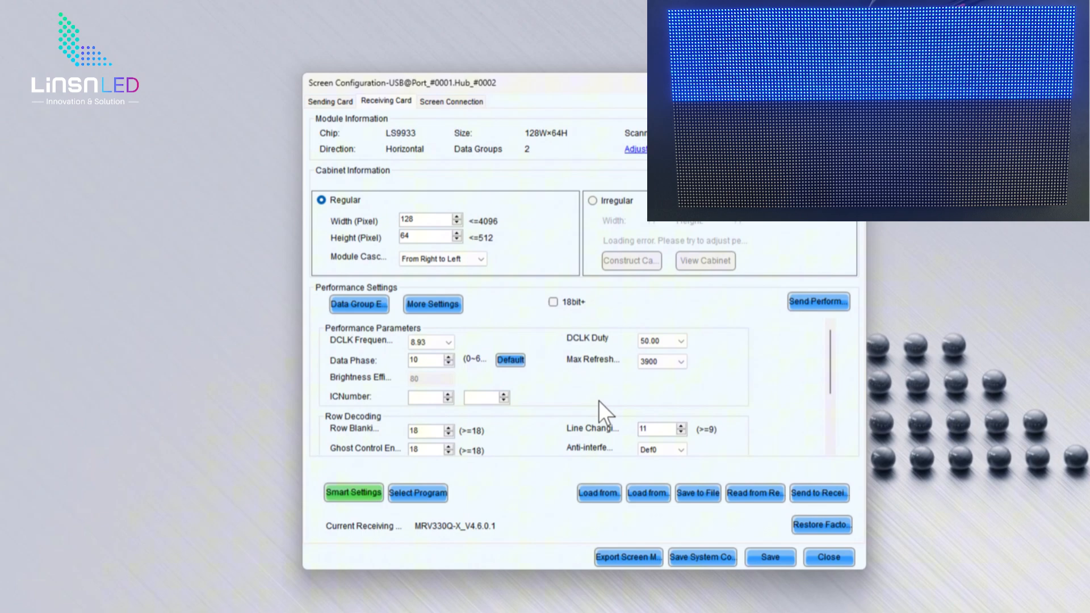
{"action": "left_click", "coordinate": [353, 492]}
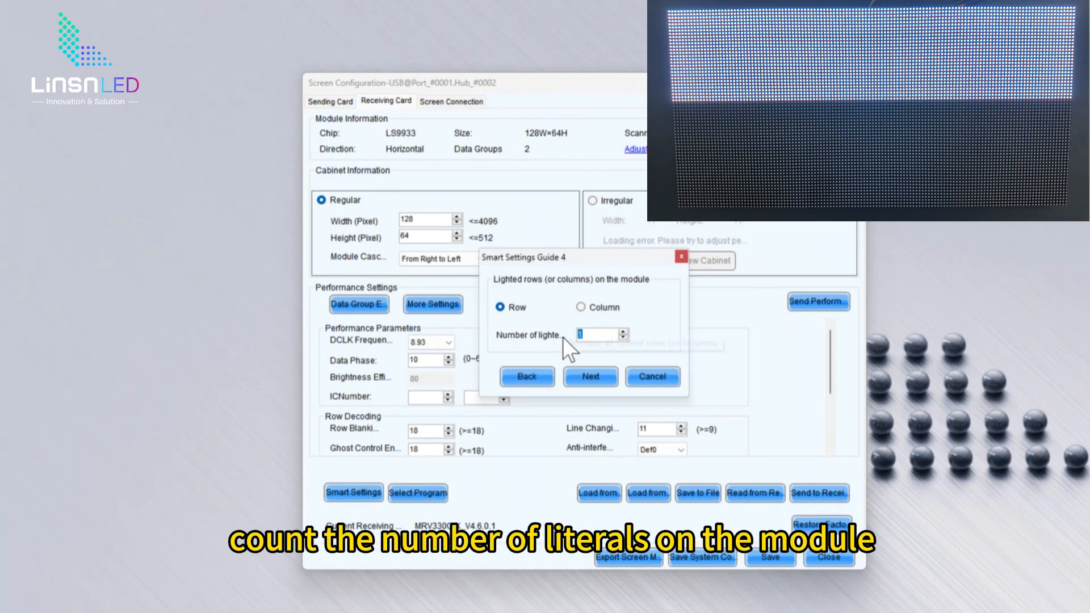
Step: Enter 32 lighted rows and accept quantity 1 to reach the LED position grid
{"action": "type", "text": "32"}
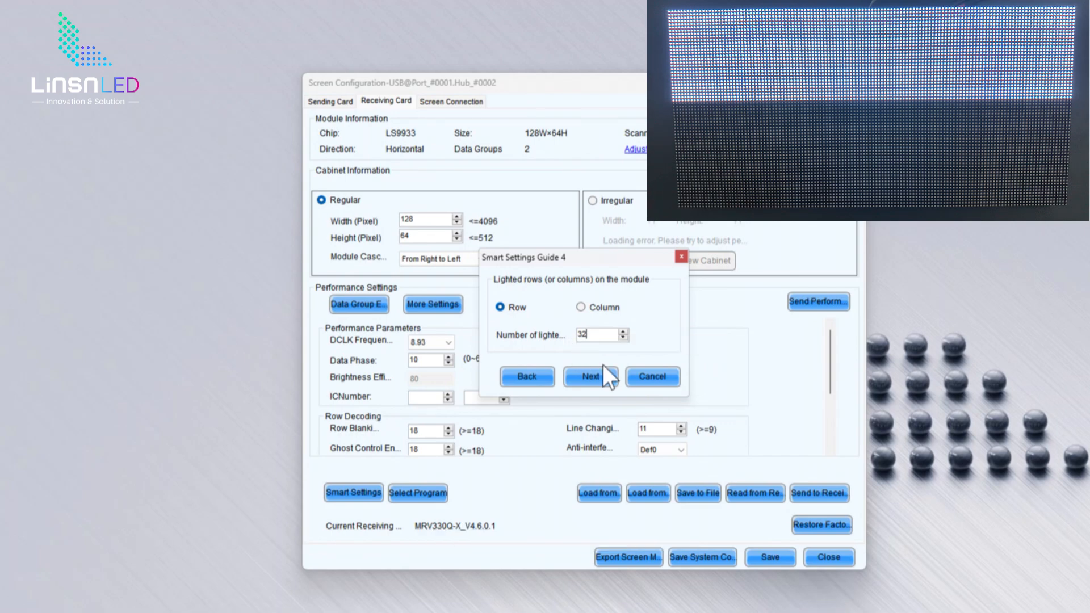
{"action": "left_click", "coordinate": [590, 376]}
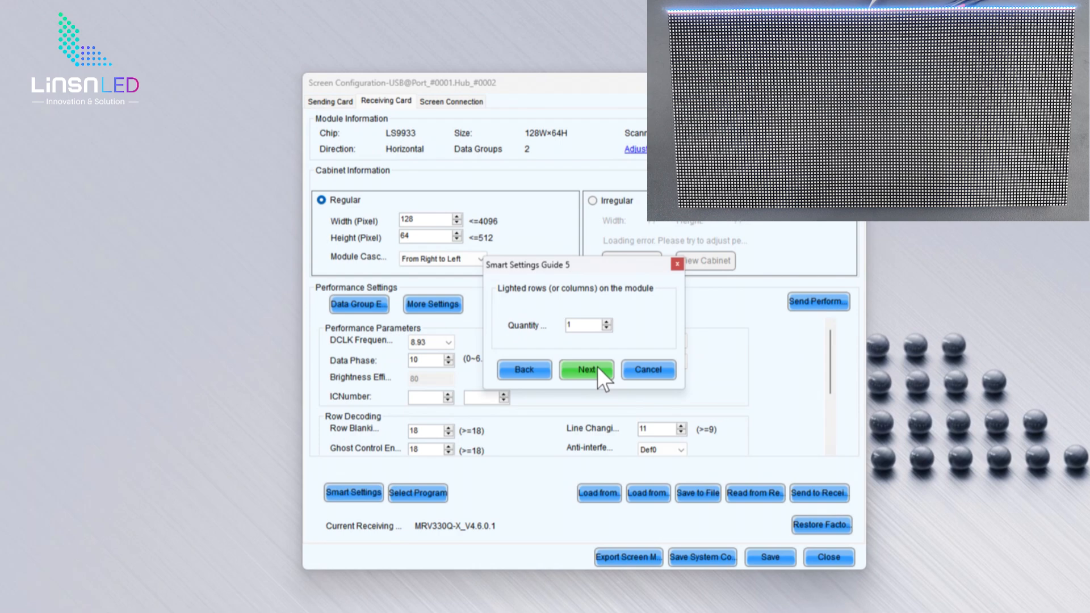
{"action": "left_click", "coordinate": [585, 369]}
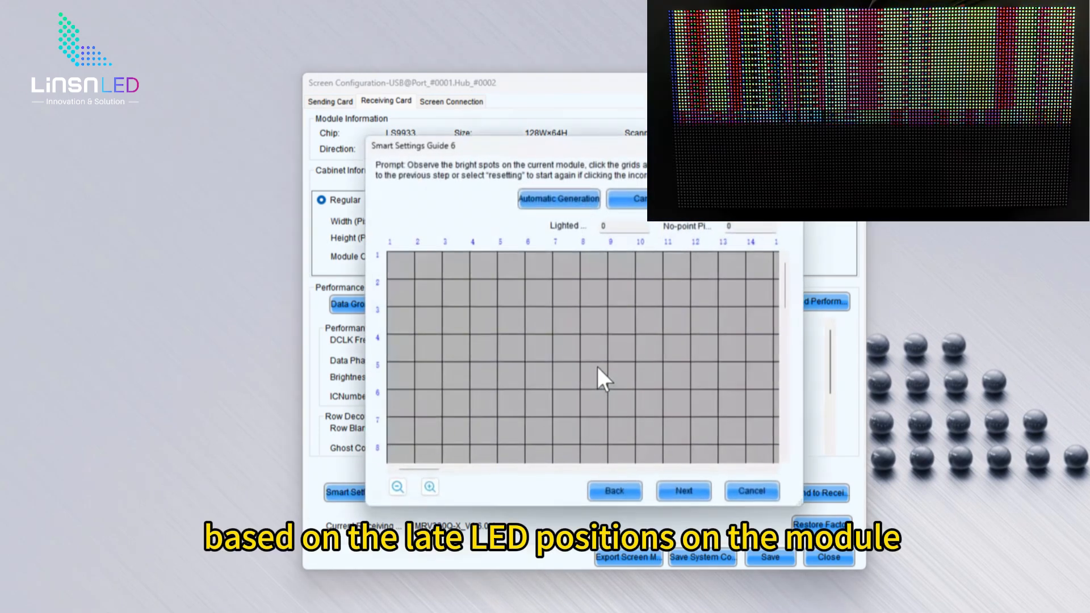
Step: Mark the lit LED positions in the first and second rows of the grid
{"action": "left_click", "coordinate": [399, 262]}
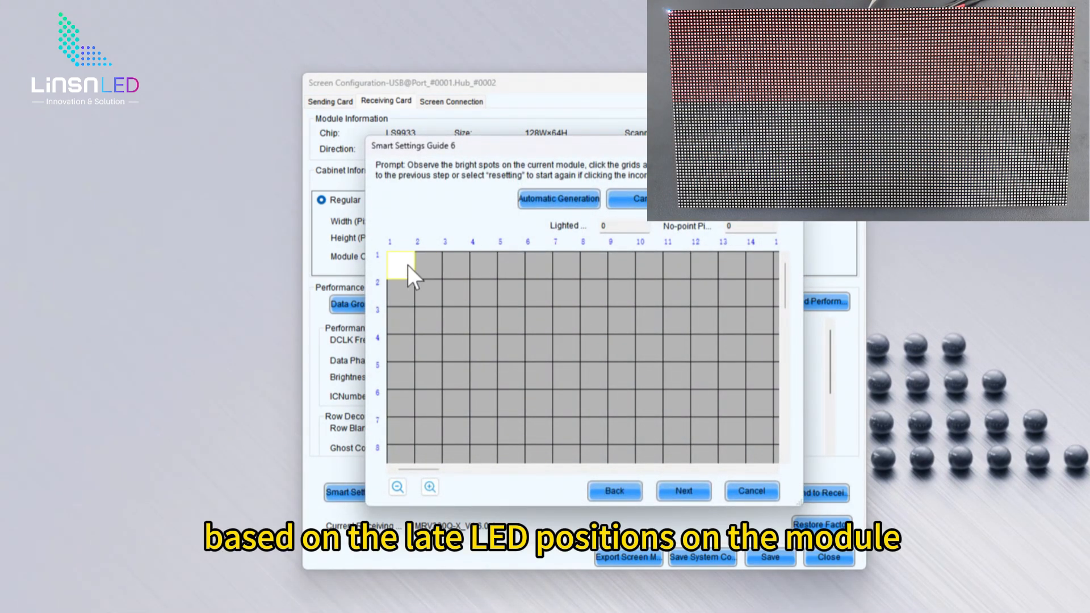
{"action": "left_click", "coordinate": [401, 265]}
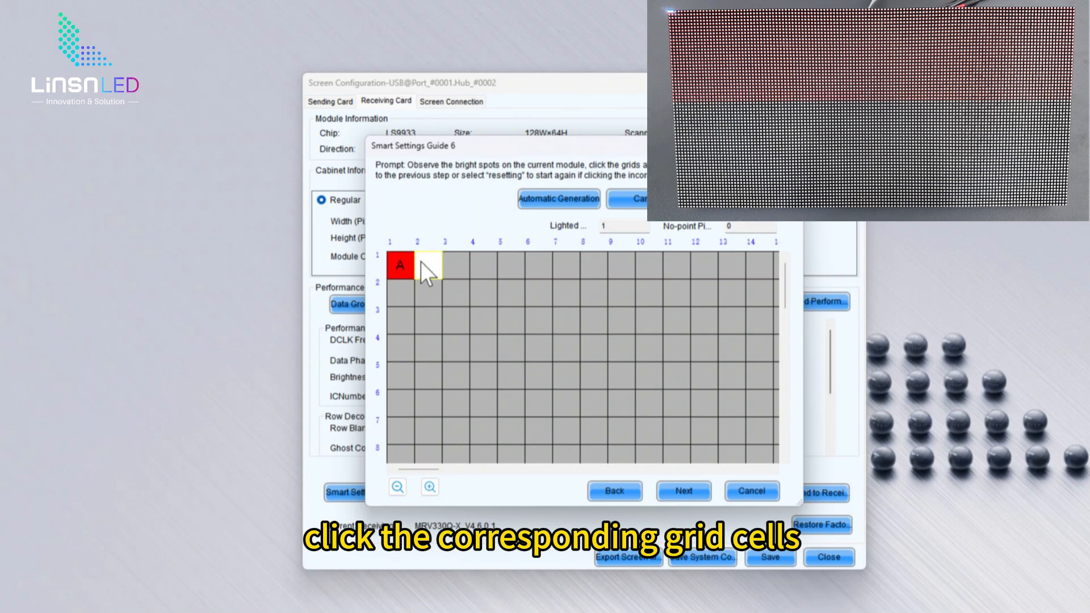
{"action": "left_click", "coordinate": [417, 266]}
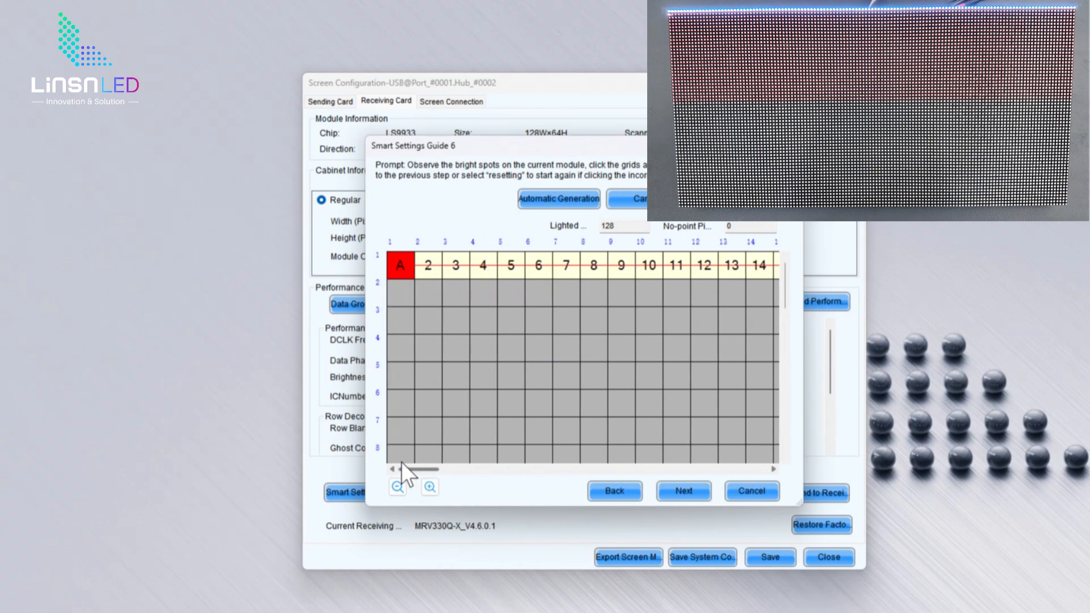
{"action": "left_click", "coordinate": [399, 288]}
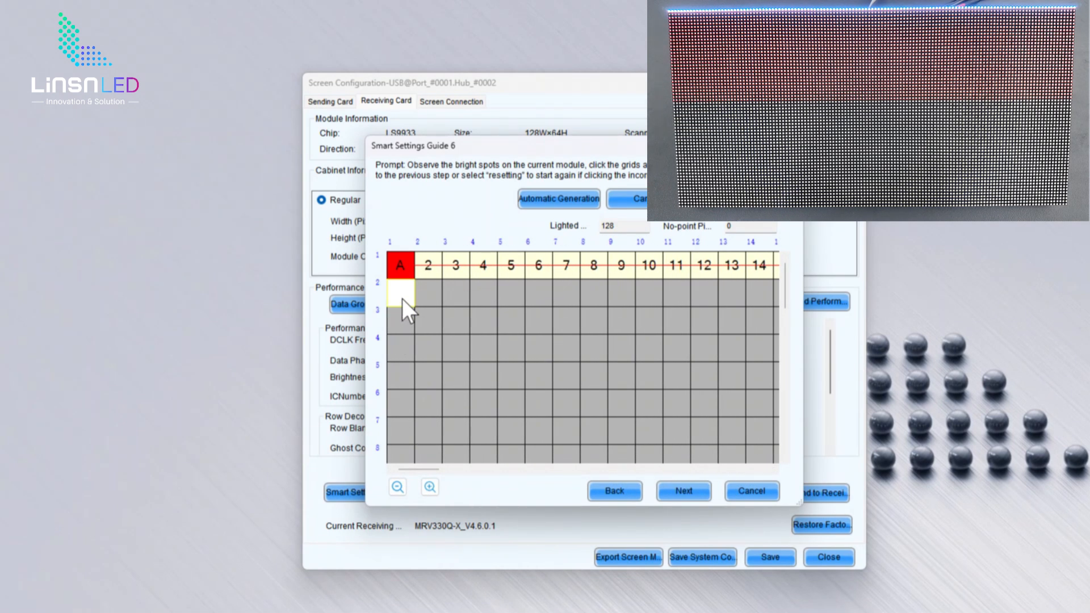
{"action": "left_click", "coordinate": [400, 291]}
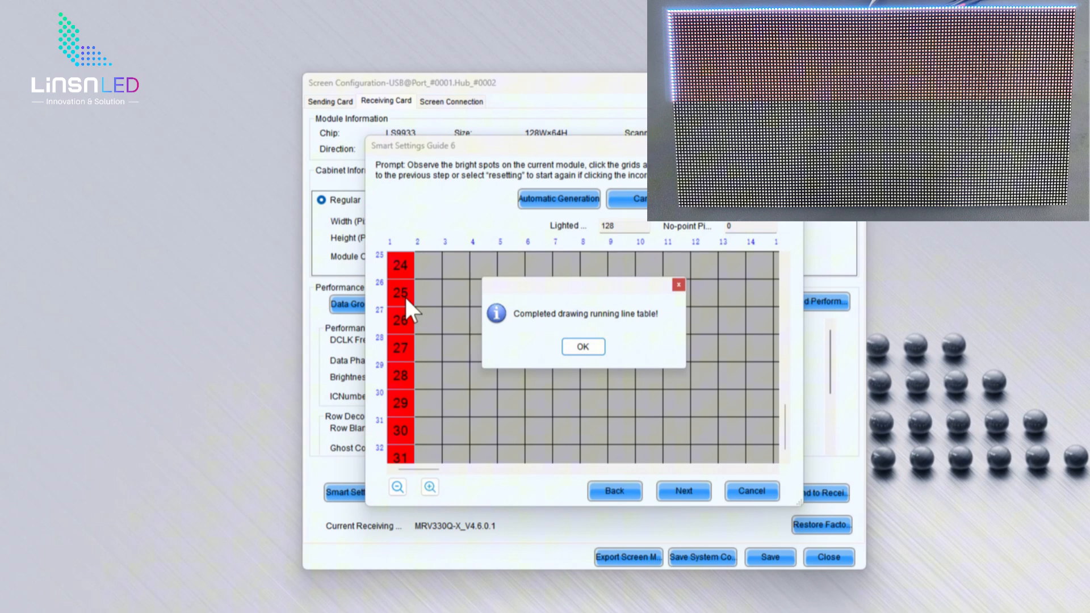
Step: Acknowledge the completed running line table and apply the smart setting
{"action": "left_click", "coordinate": [582, 346]}
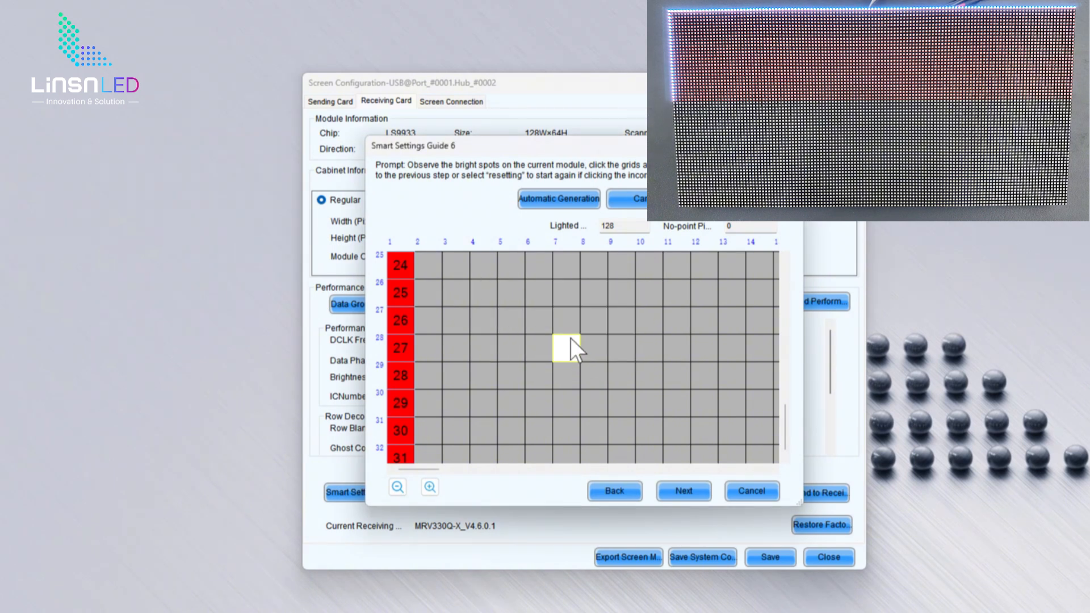
{"action": "left_click", "coordinate": [683, 490]}
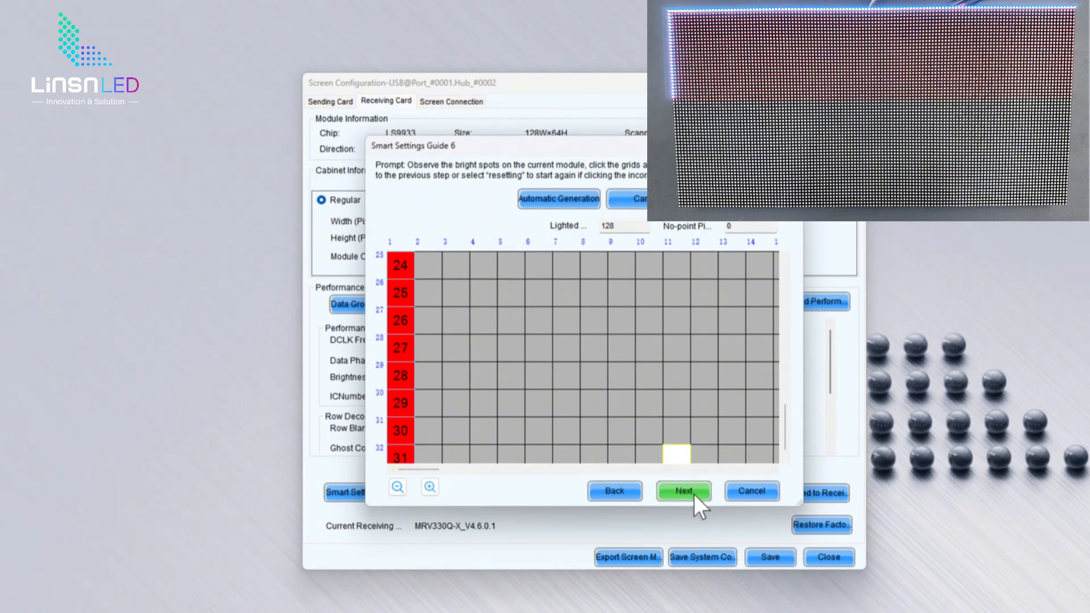
{"action": "left_click", "coordinate": [684, 490]}
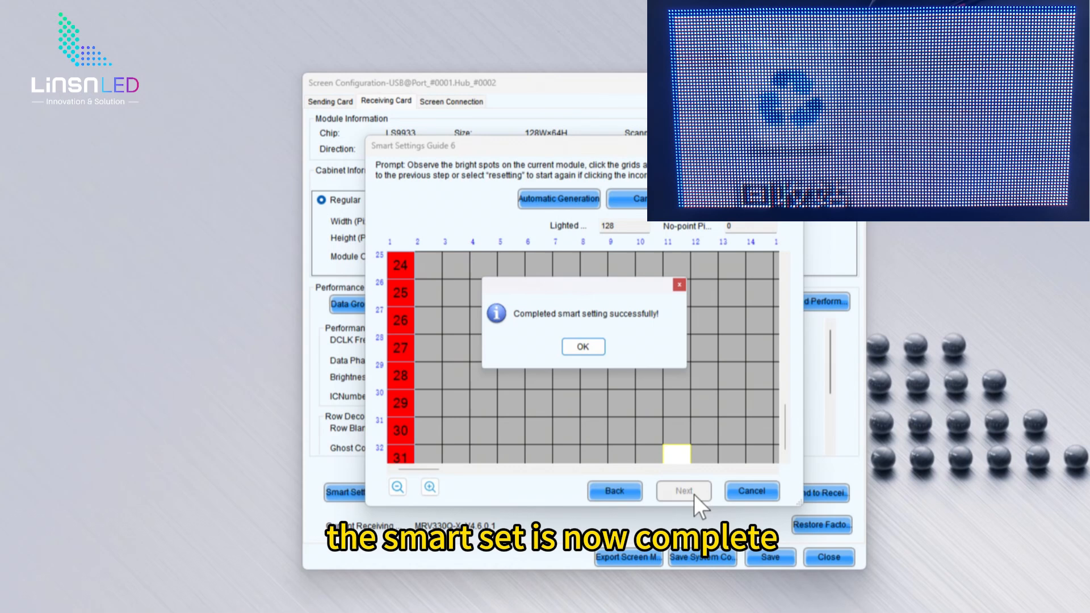
Step: Acknowledge the success message and close Save Module Information without saving
{"action": "left_click", "coordinate": [583, 346]}
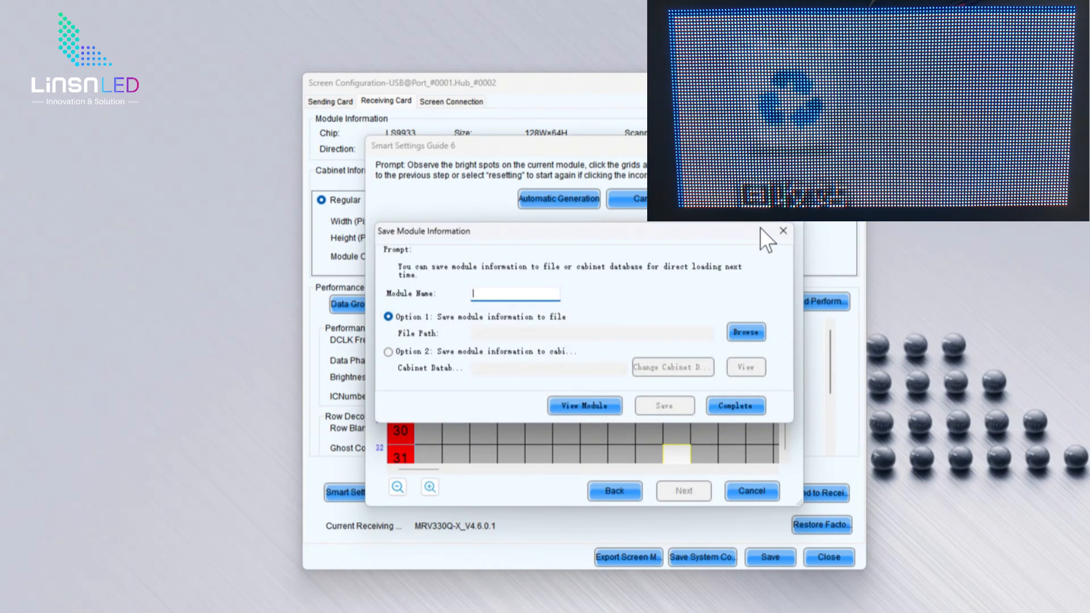
{"action": "left_click", "coordinate": [783, 230]}
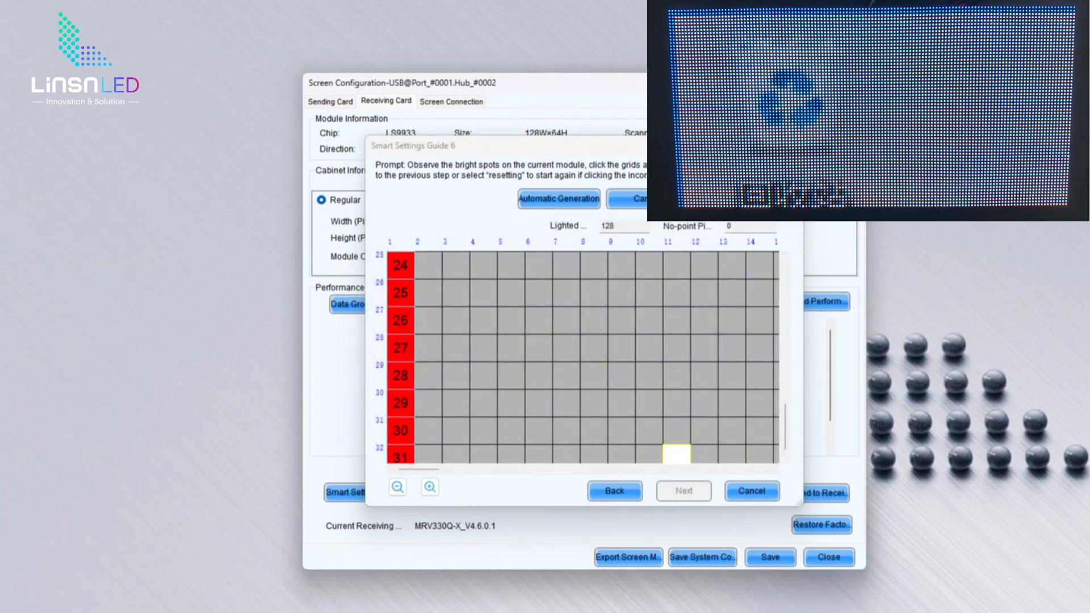